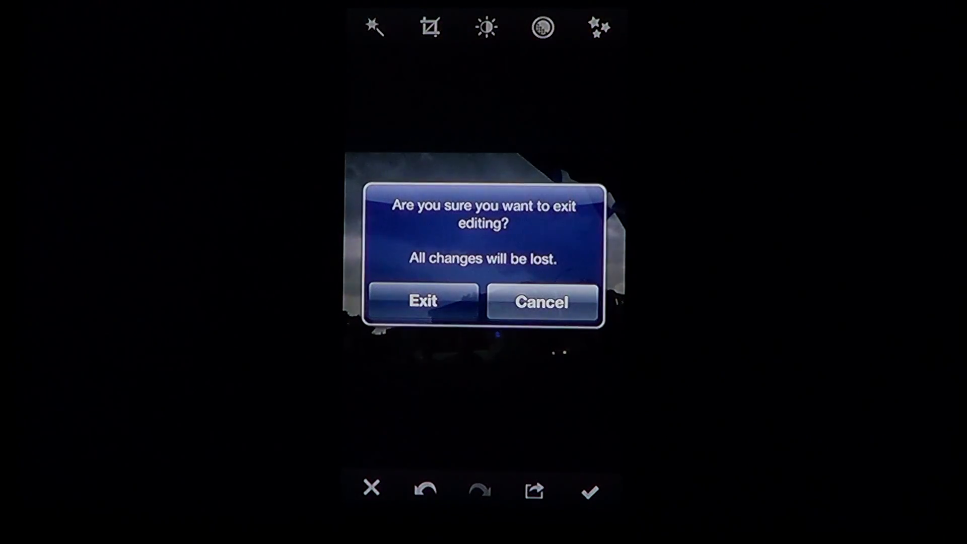
Exit editing, discarding the unsaved changes to the photo
left_click(422, 302)
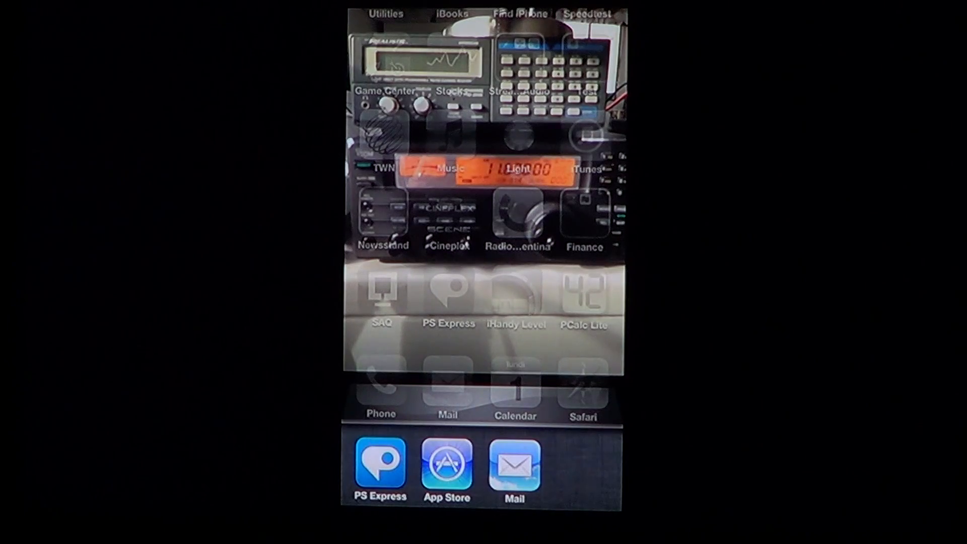
Relaunch Photoshop Express from the dock to reach its start screen
left_click(377, 466)
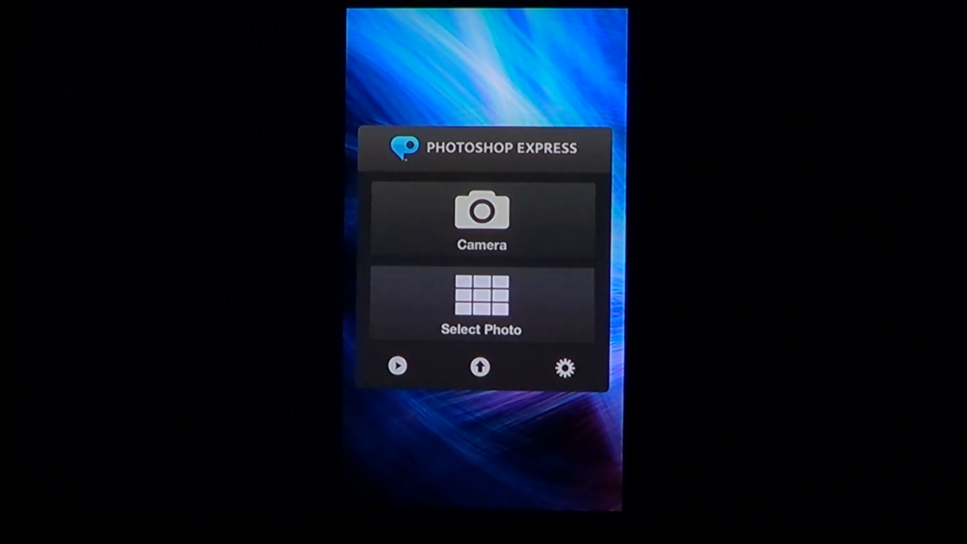
Open the stormy sky photo from the Camera Roll for review
left_click(481, 303)
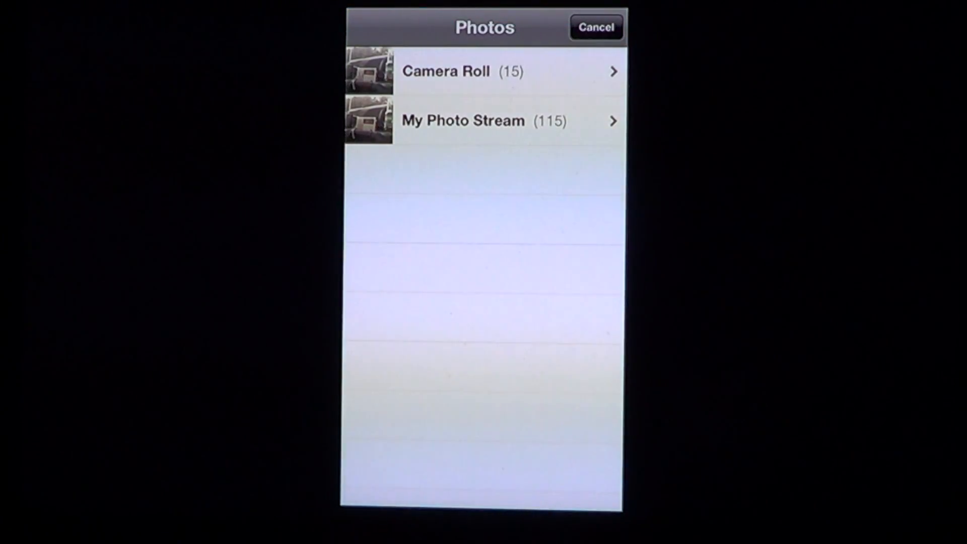
left_click(463, 71)
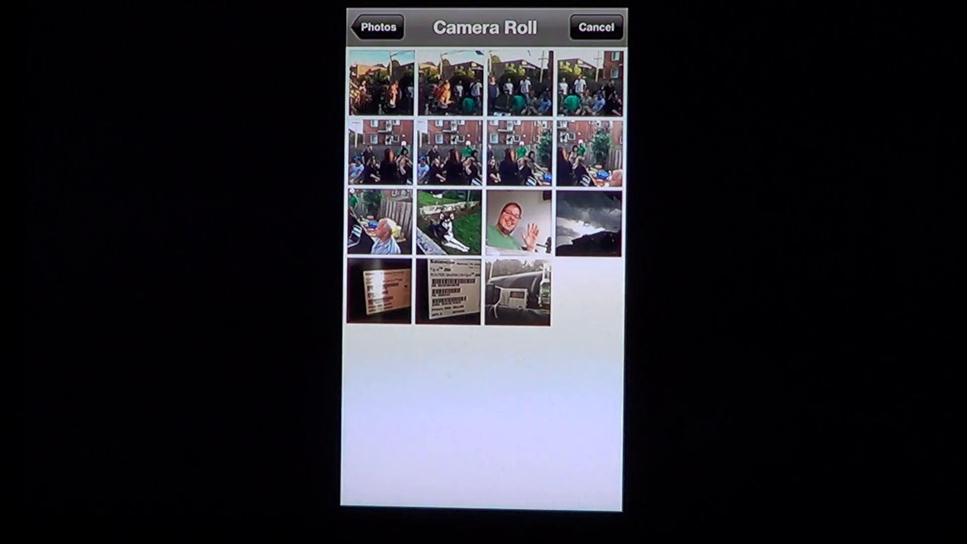
left_click(588, 222)
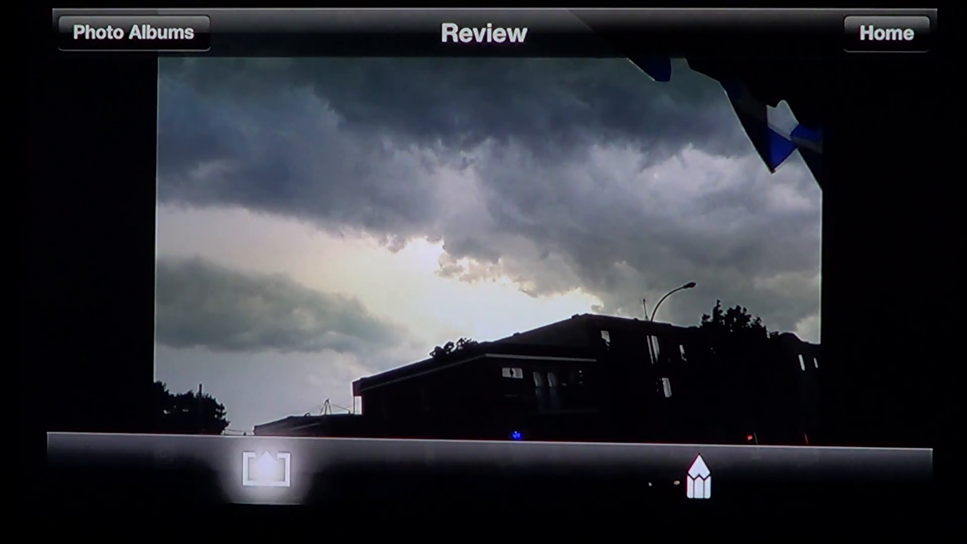
left_click(267, 466)
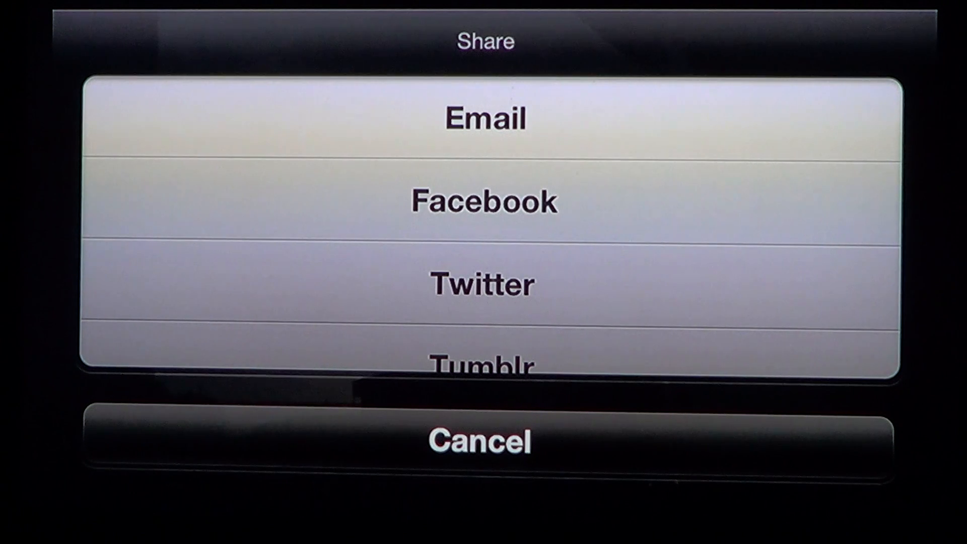
scroll("down", 3)
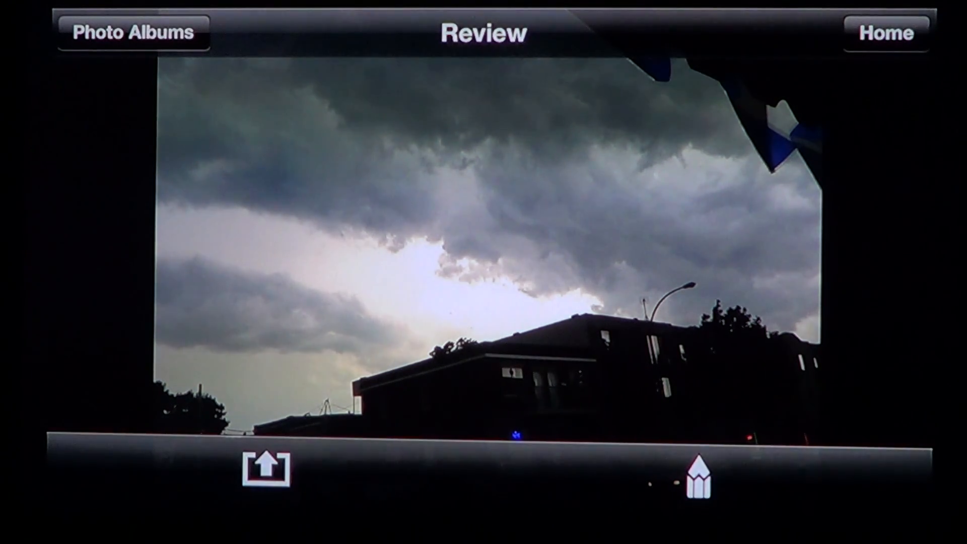
Bring the stormy sky photo into the editor, compare with the original, and show the tools
left_click(697, 478)
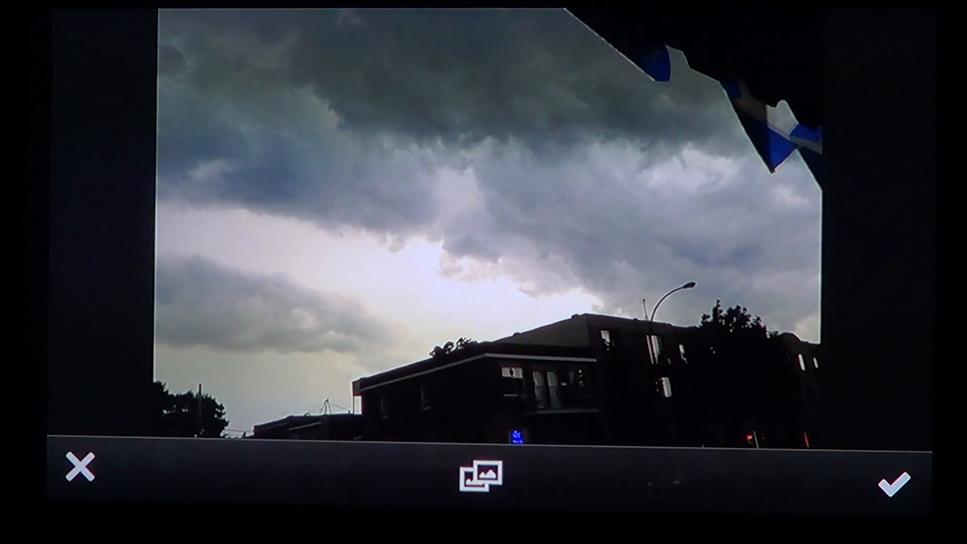
left_click(486, 473)
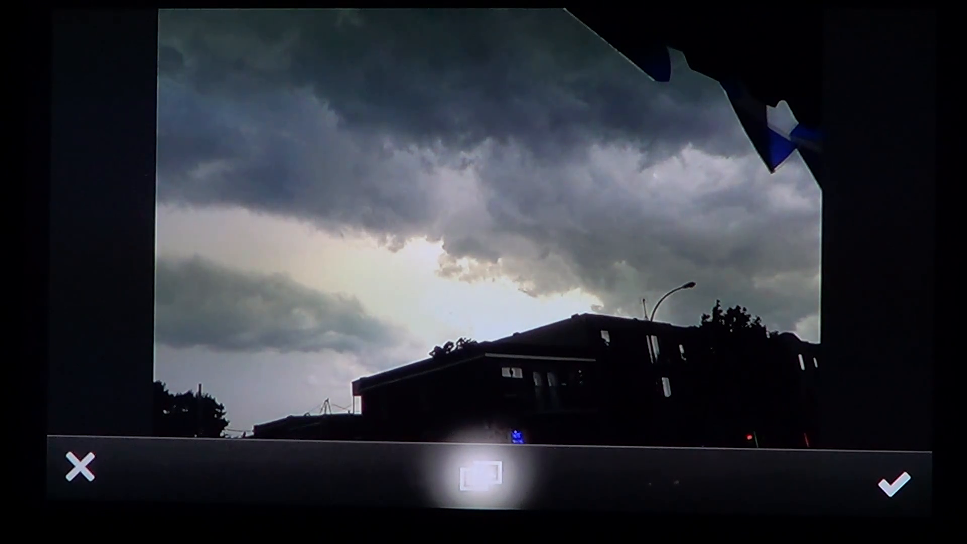
left_click(483, 471)
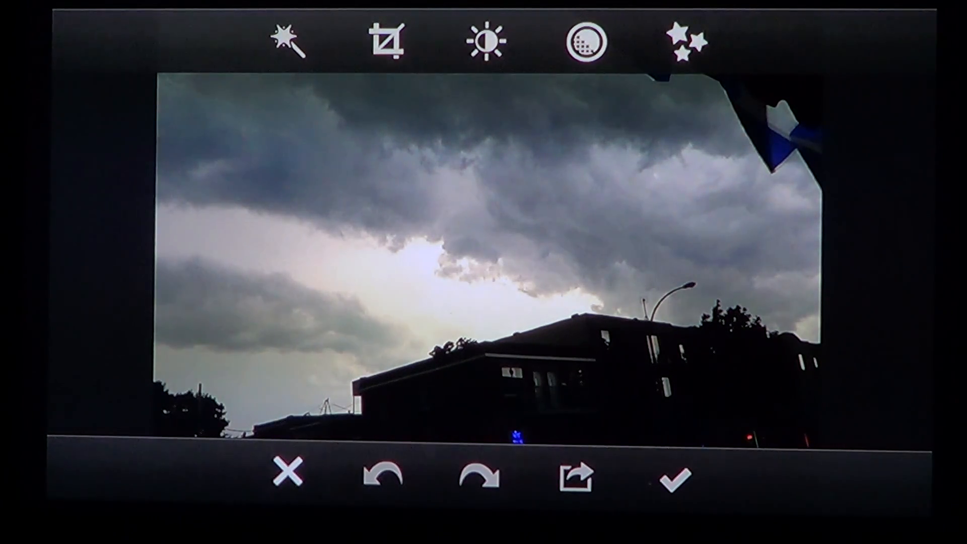
left_click(388, 41)
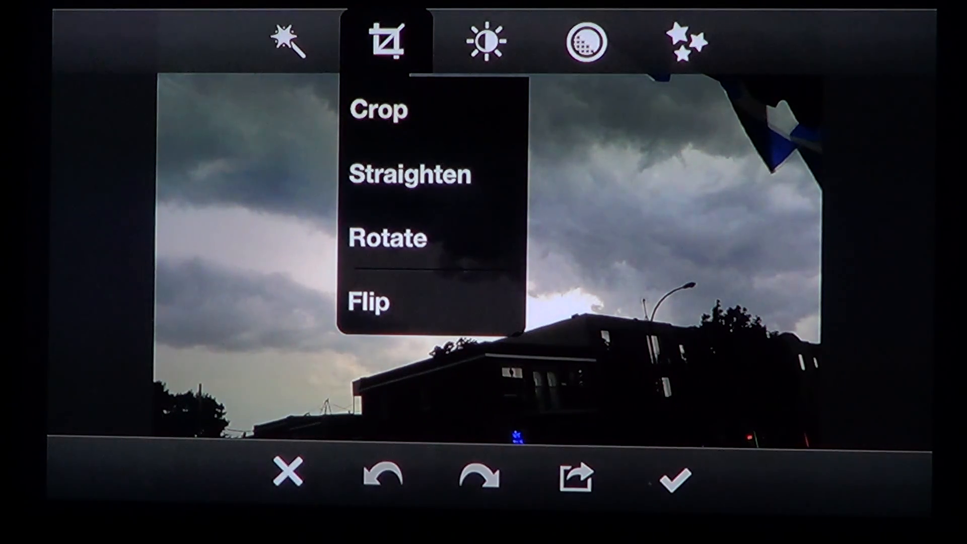
left_click(387, 239)
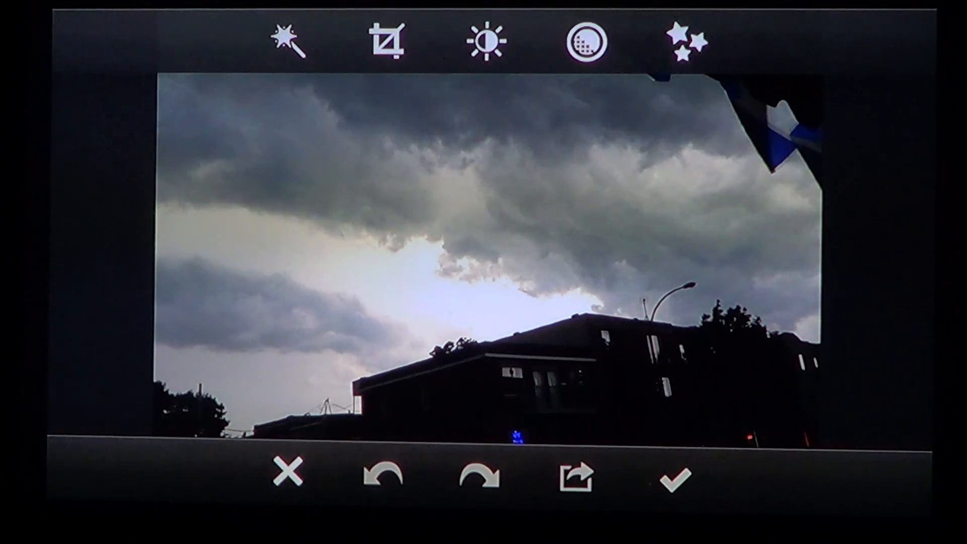
left_click(486, 40)
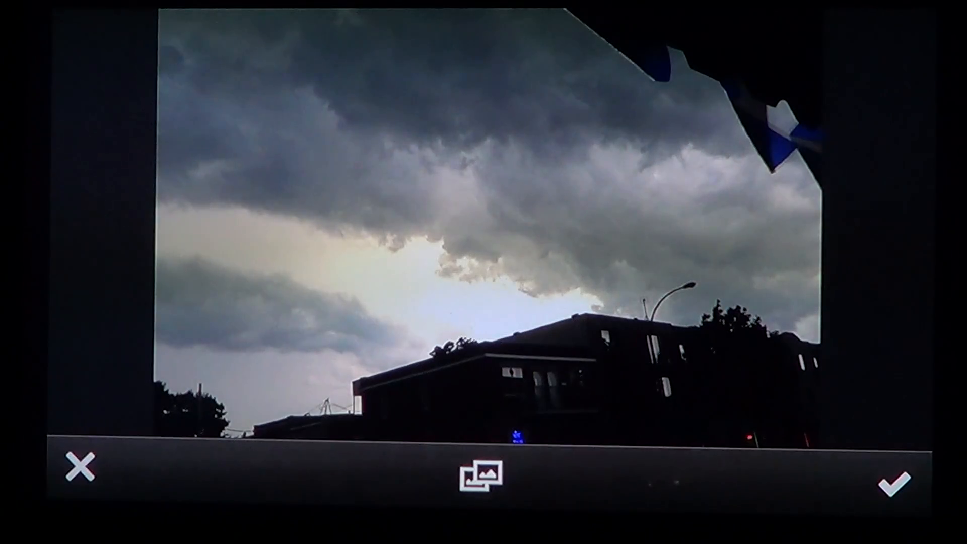
left_click(486, 471)
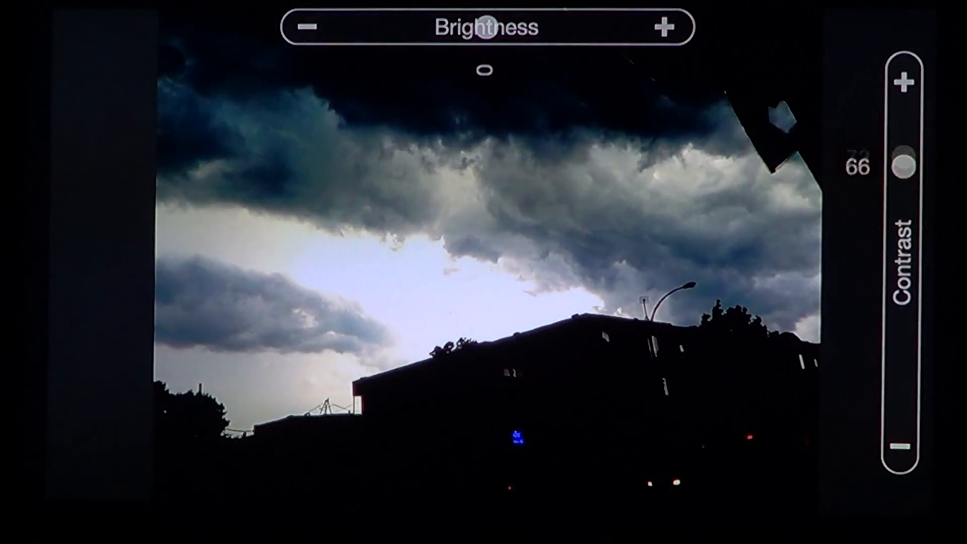
left_click_drag(906, 166, 906, 114)
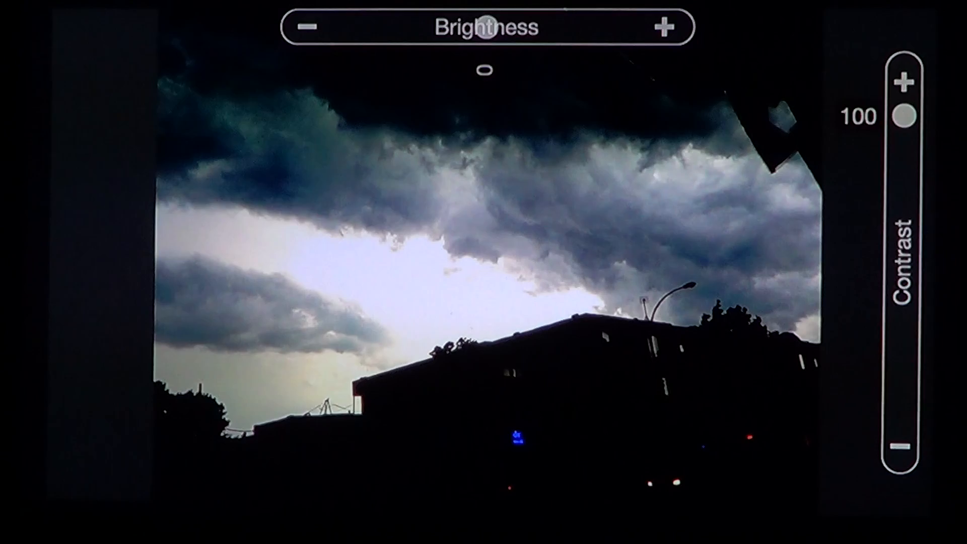
left_click_drag(906, 117, 906, 355)
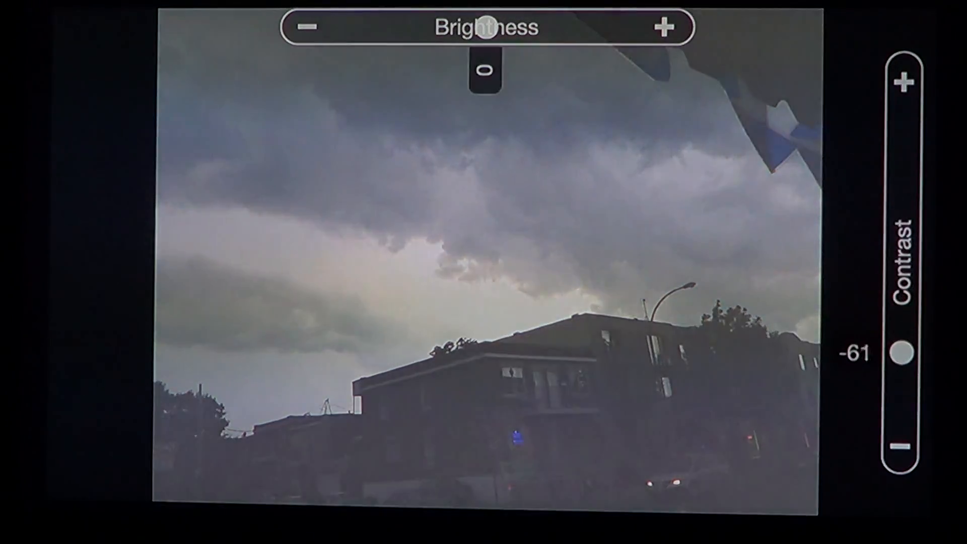
left_click_drag(903, 356, 903, 230)
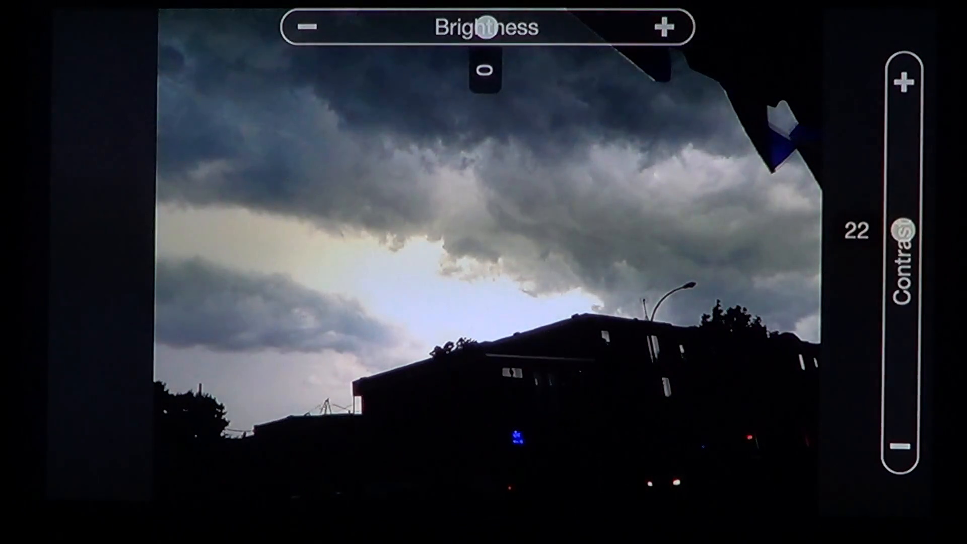
left_click_drag(488, 28, 355, 27)
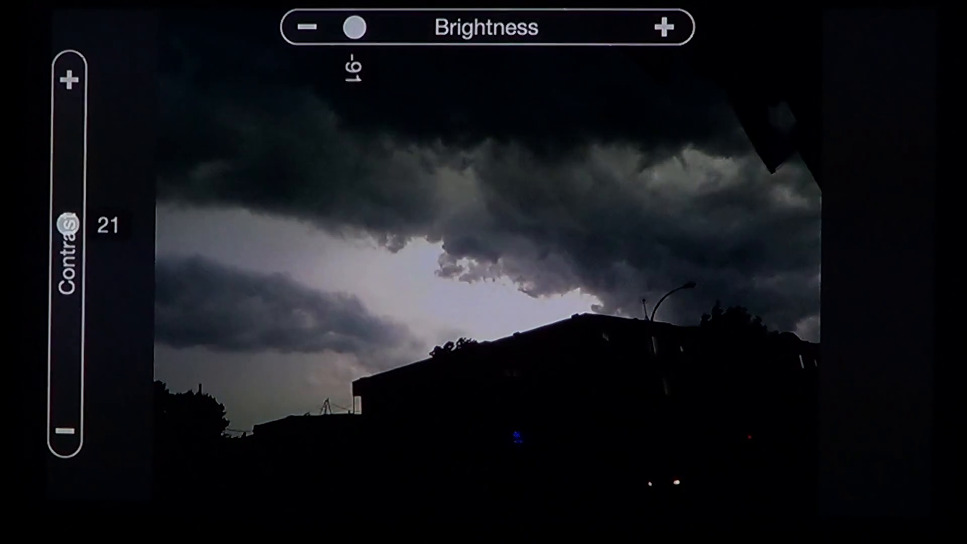
left_click_drag(354, 28, 599, 27)
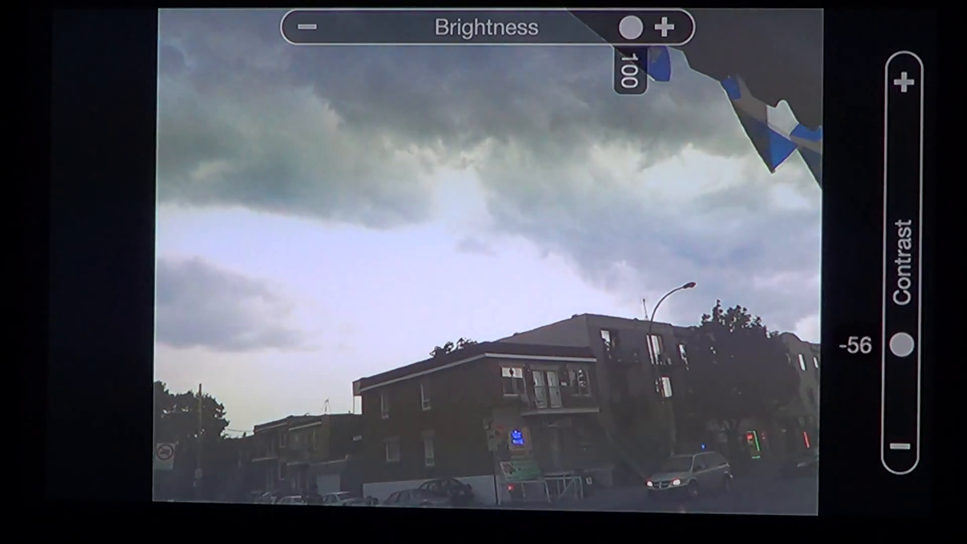
left_click_drag(902, 347, 902, 260)
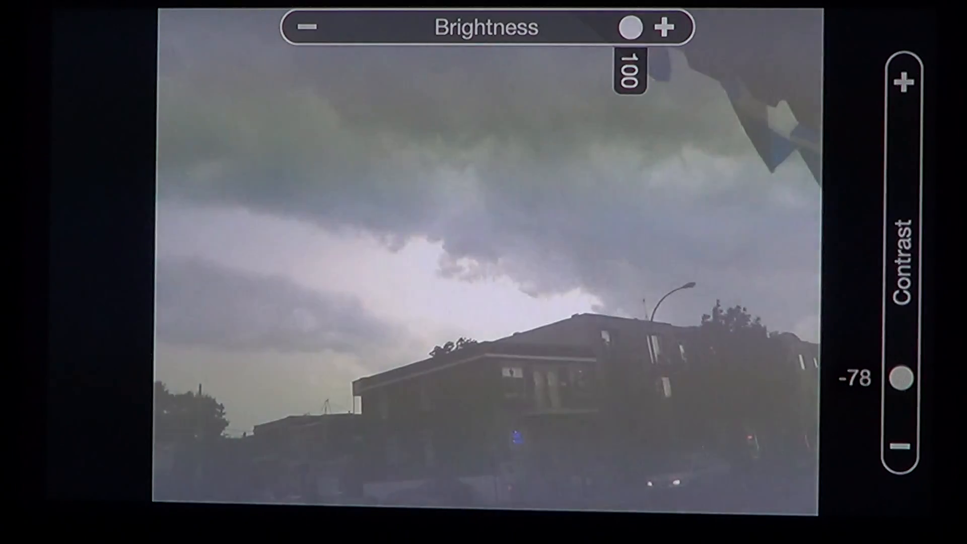
left_click_drag(901, 378, 901, 262)
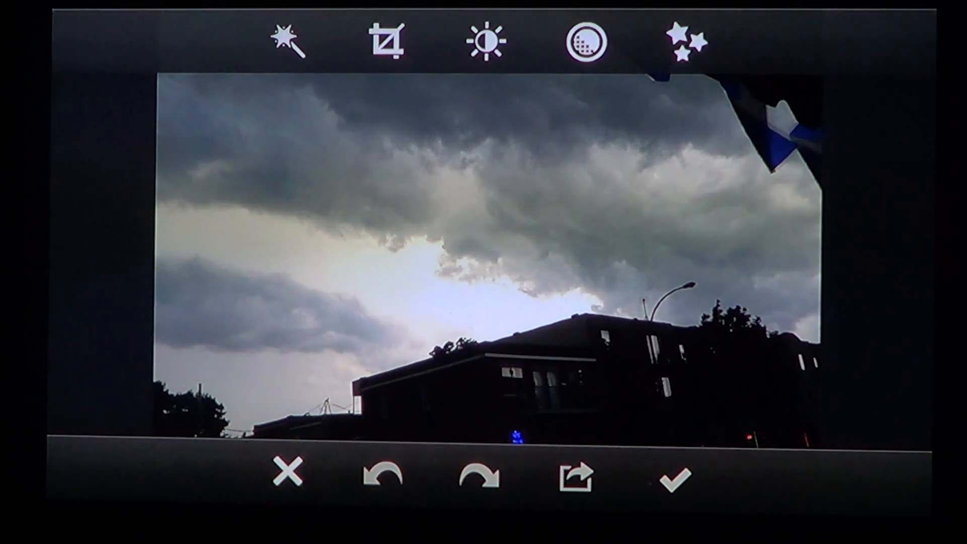
Reach the Effects gallery previewing Pop, Rainbow, Soft Black & White and Vibrant
left_click(585, 40)
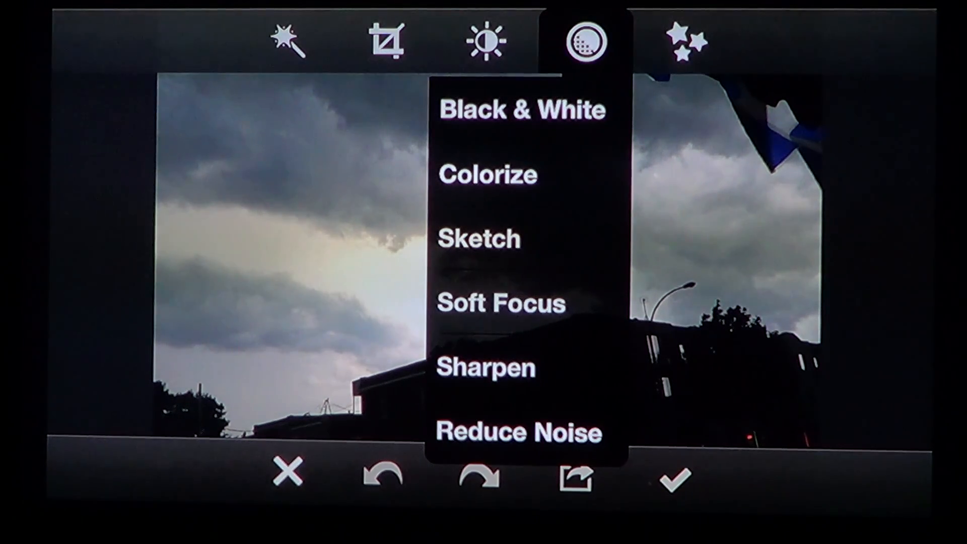
left_click(688, 41)
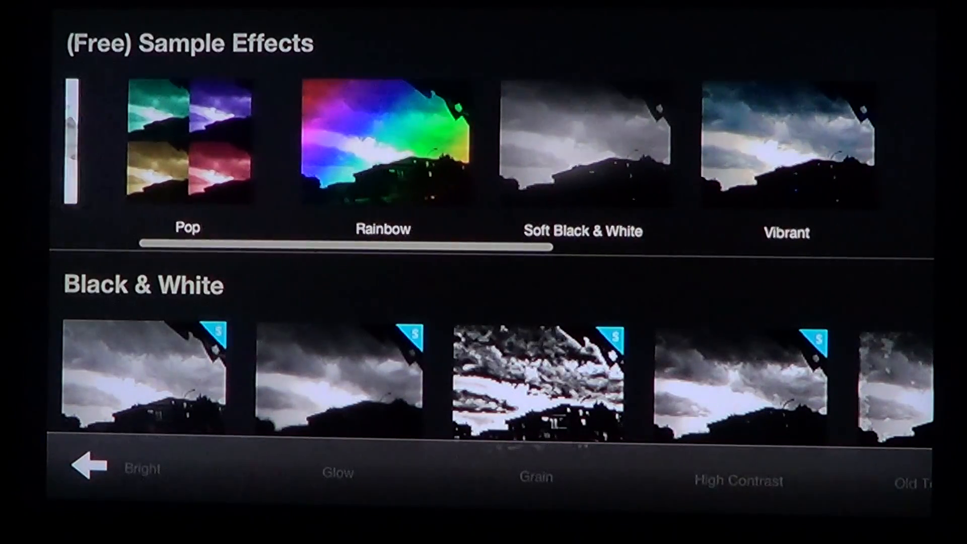
Apply the Rainbow effect to the stormy sky and slightly adjust its strength
left_click(383, 154)
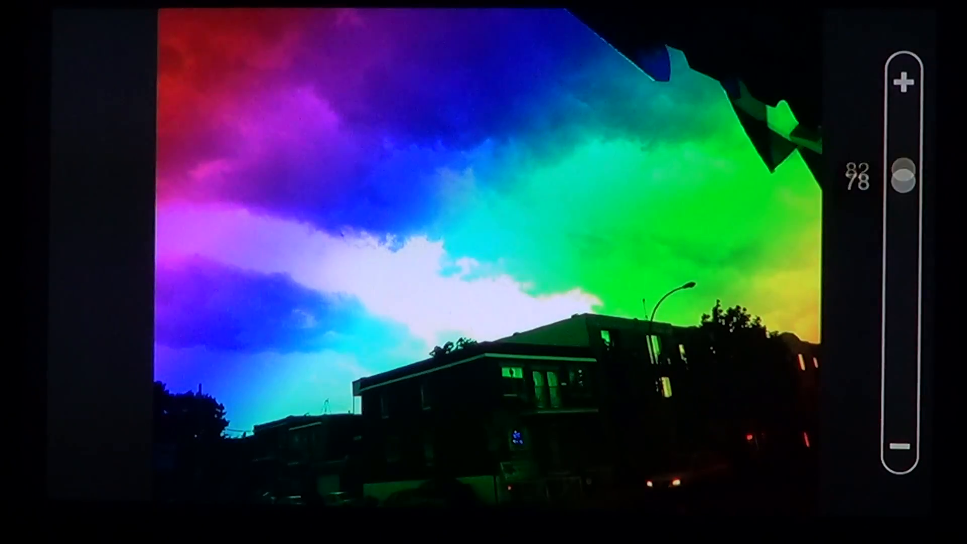
left_click_drag(902, 179, 902, 279)
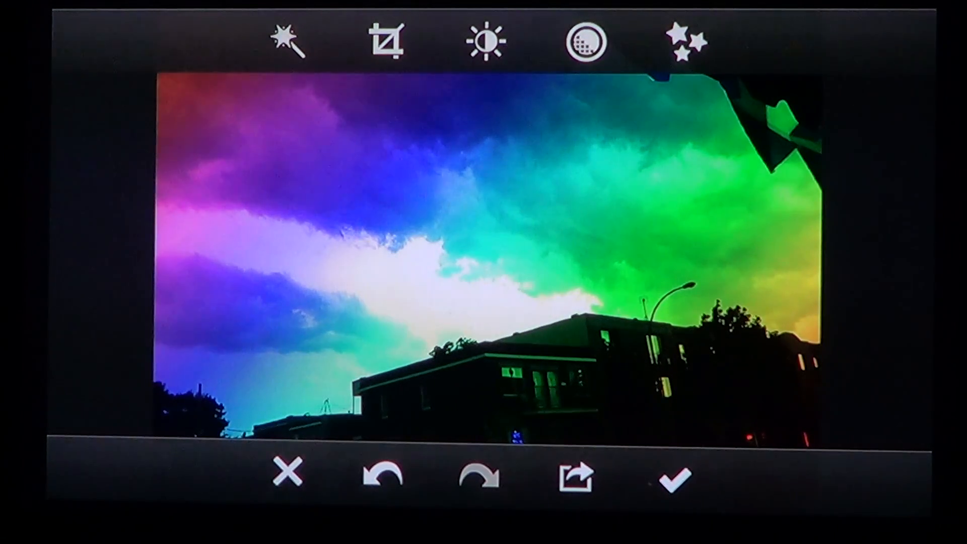
Save the rainbow-coloured photo and land on the review screen
left_click(674, 478)
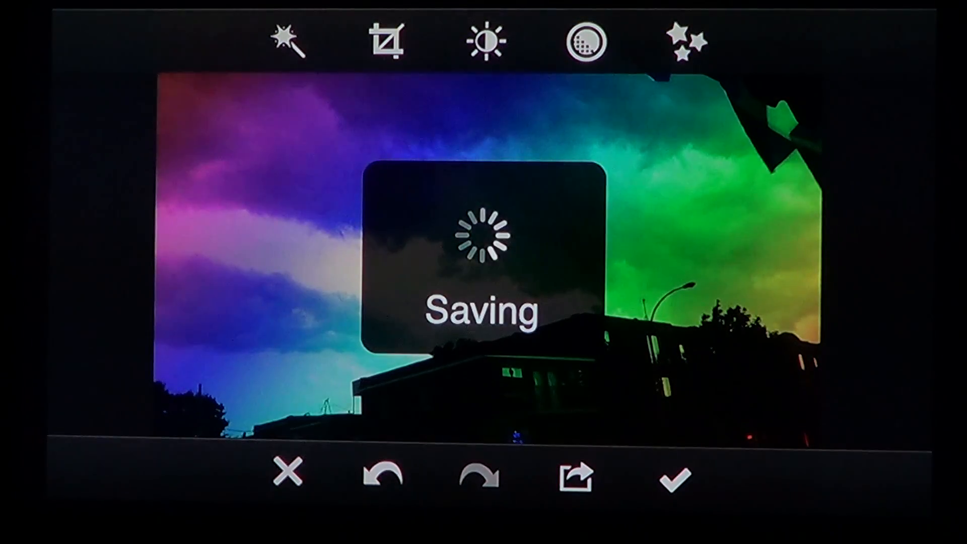
left_click(674, 477)
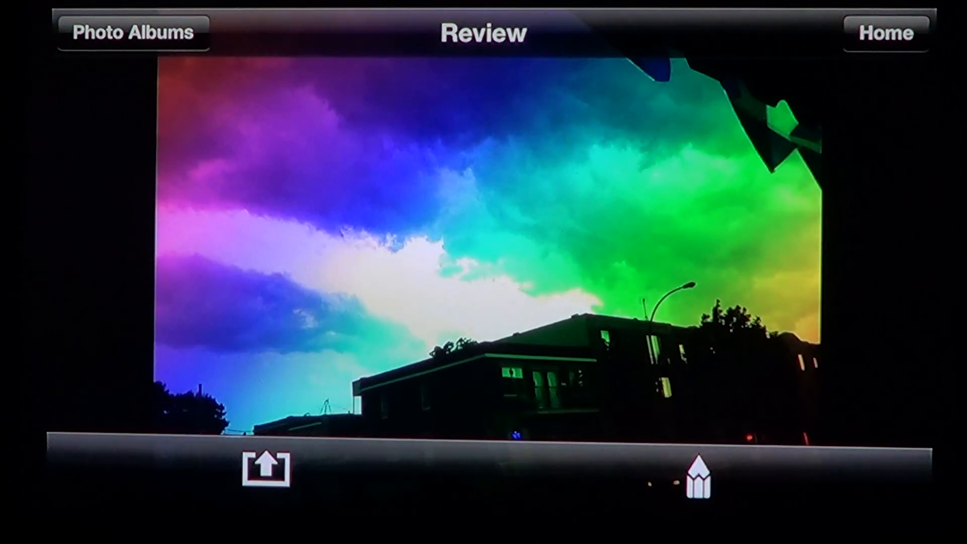
View the original and the rainbow copy in the photo albums, then return to the start screen
left_click(262, 467)
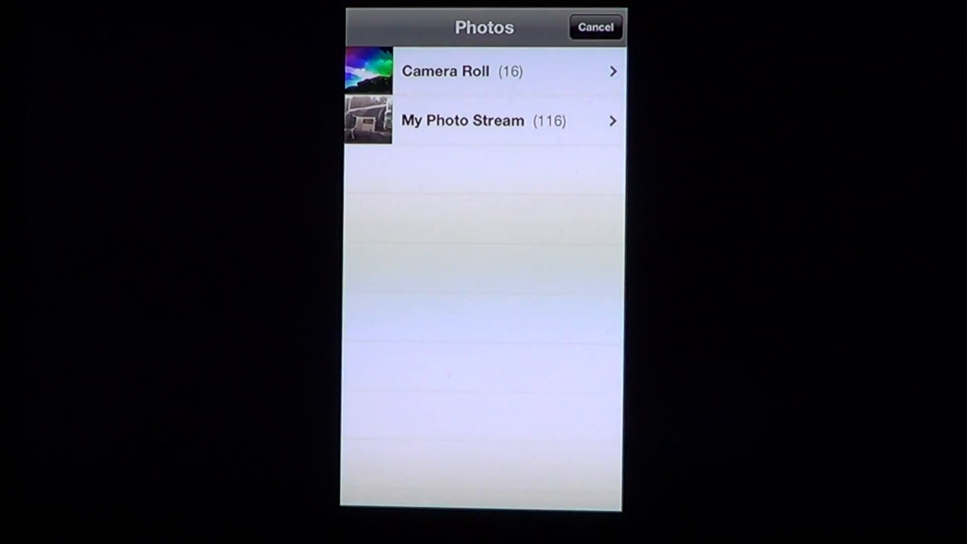
left_click(459, 70)
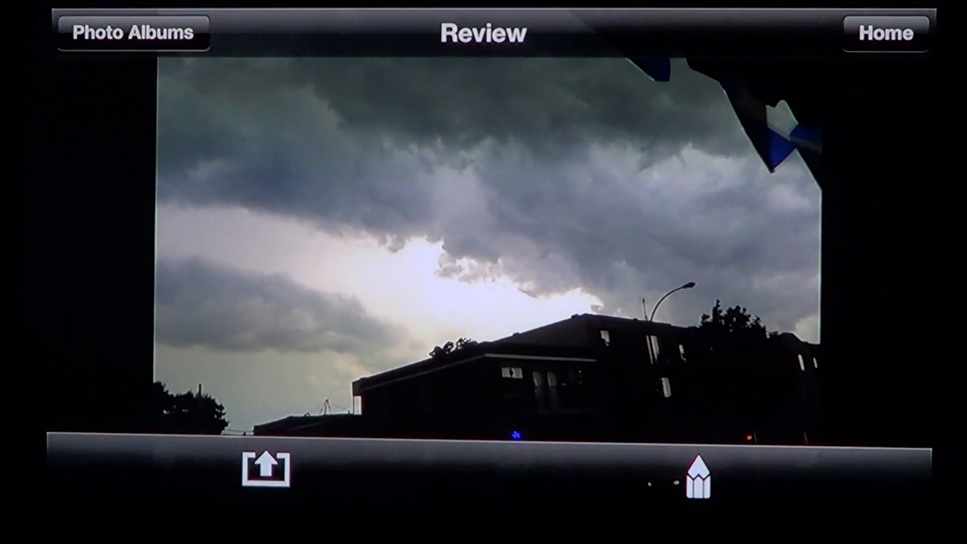
left_click(263, 467)
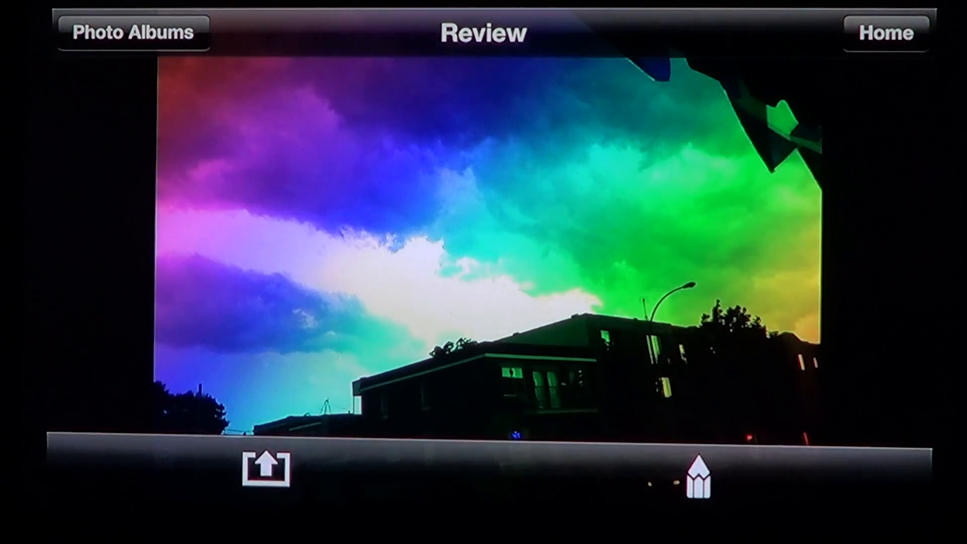
left_click(266, 471)
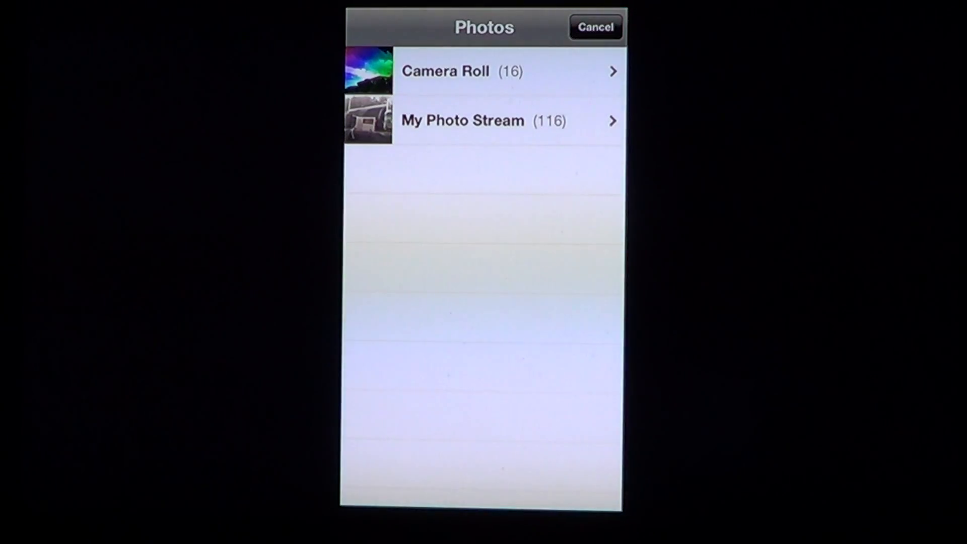
left_click(594, 27)
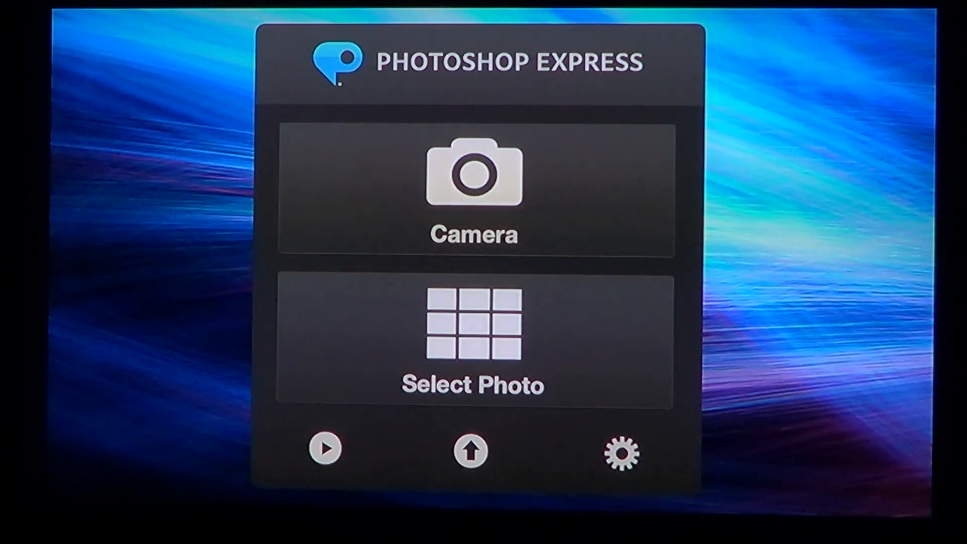
Browse the app settings down to Share Usage Data and High Contrast Controls
left_click(623, 453)
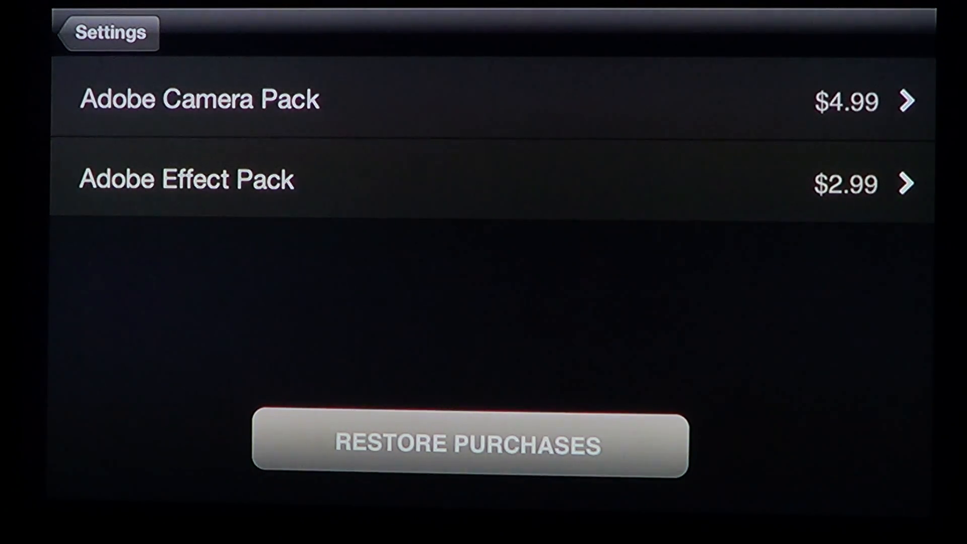
left_click(105, 32)
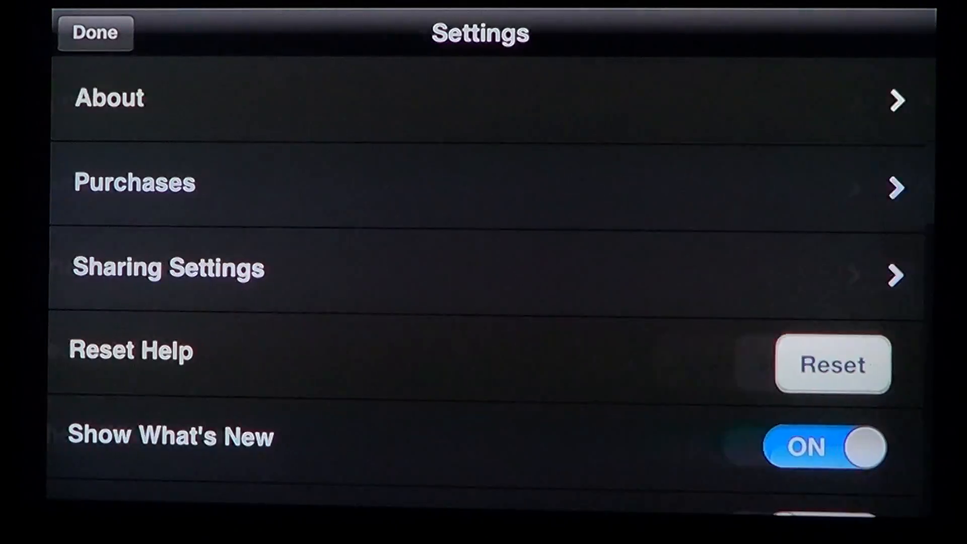
scroll("down", 3)
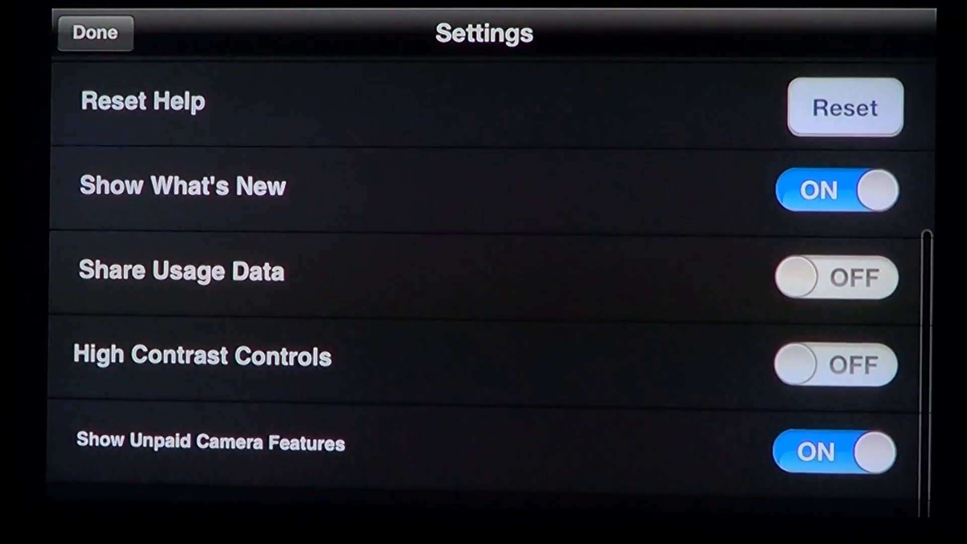